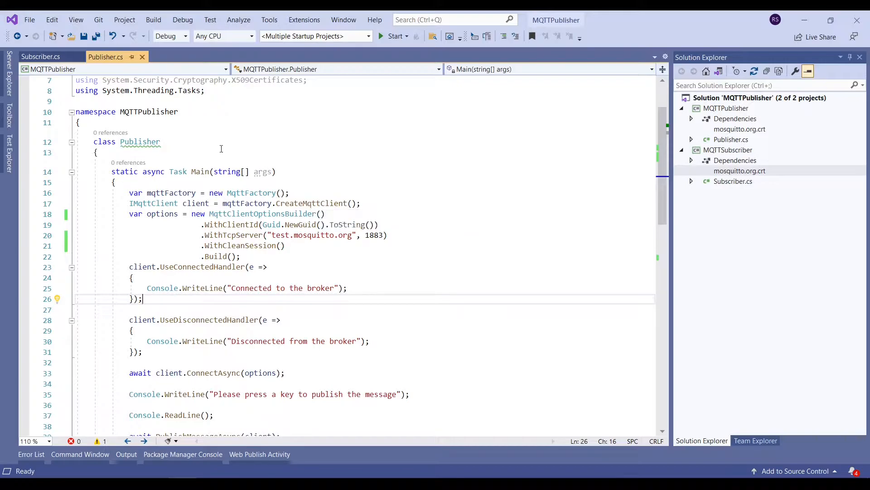
Step: Switch between the Subscriber.cs and Publisher.cs tabs to compare their broker connection code
{"action": "left_click", "coordinate": [39, 56]}
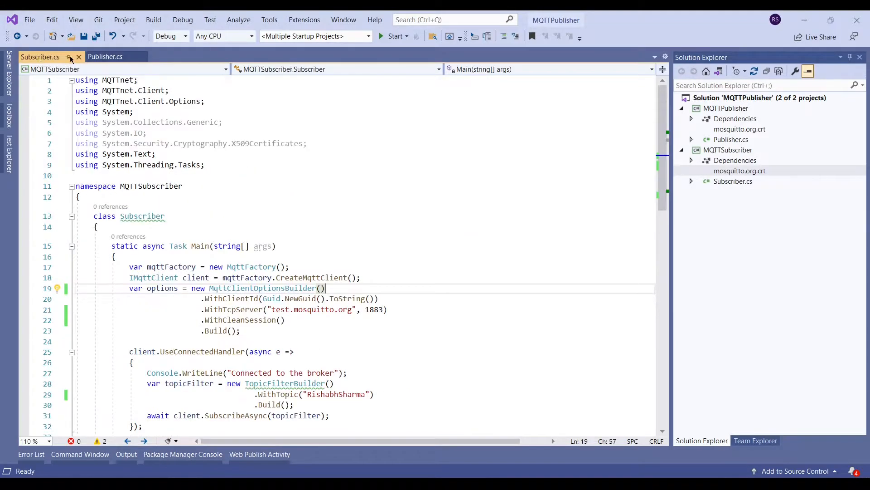
{"action": "left_click", "coordinate": [105, 56]}
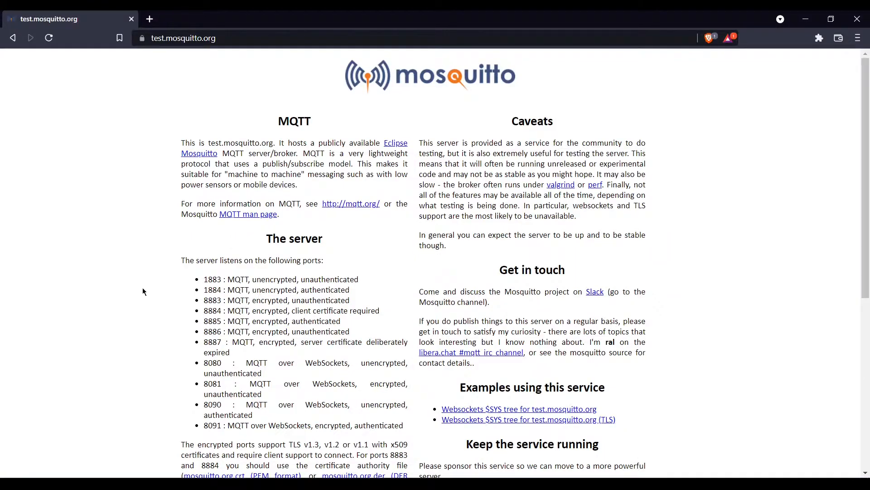
{"action": "mouse_move", "coordinate": [162, 286]}
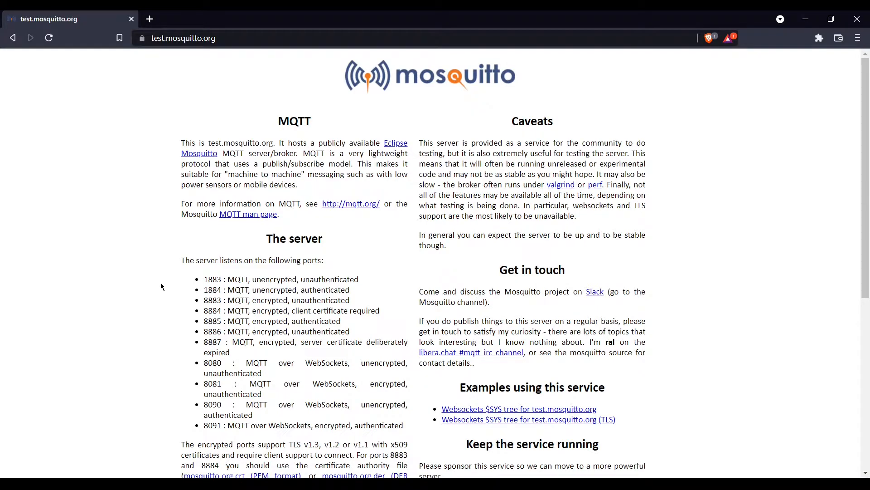
{"action": "double_click", "coordinate": [209, 300]}
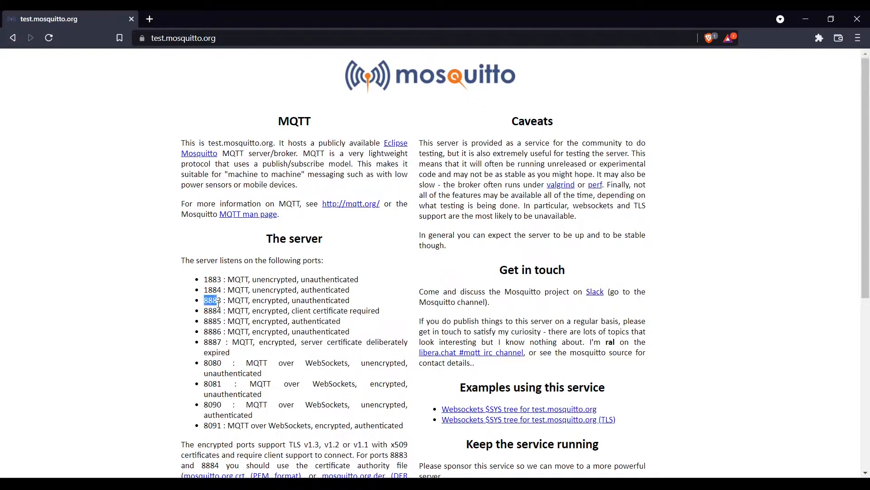
{"action": "left_click_drag", "start_coordinate": [203, 300], "coordinate": [381, 311]}
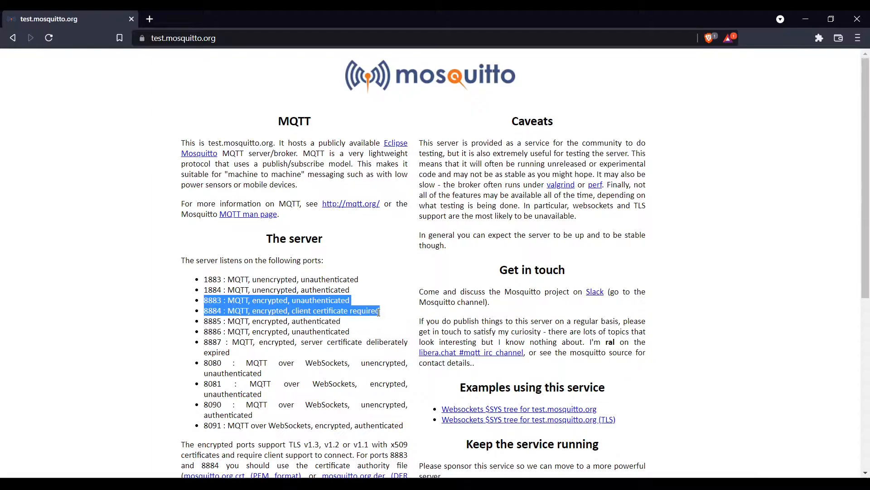
{"action": "left_click", "coordinate": [385, 316]}
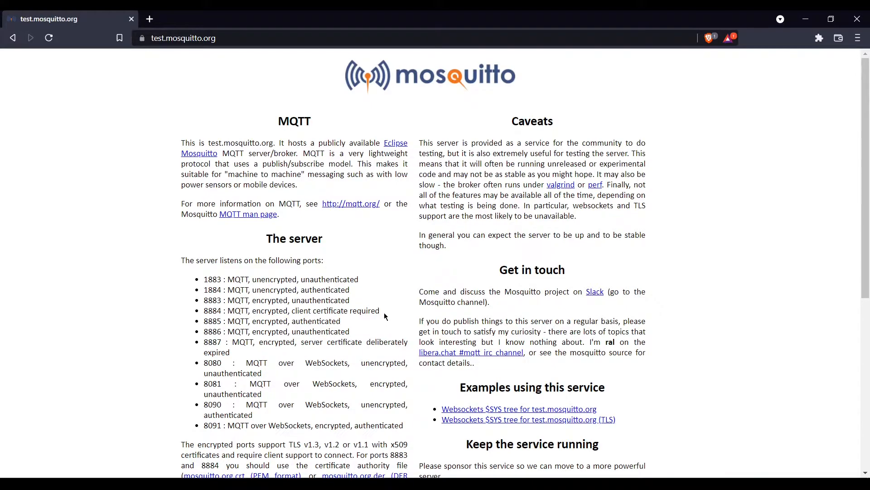
{"action": "mouse_move", "coordinate": [221, 386]}
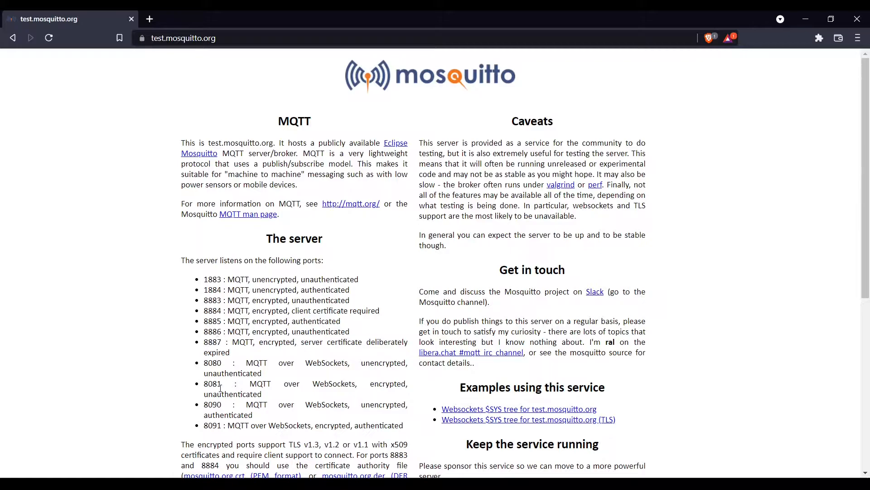
{"action": "scroll", "scroll_direction": "down", "scroll_amount": 3}
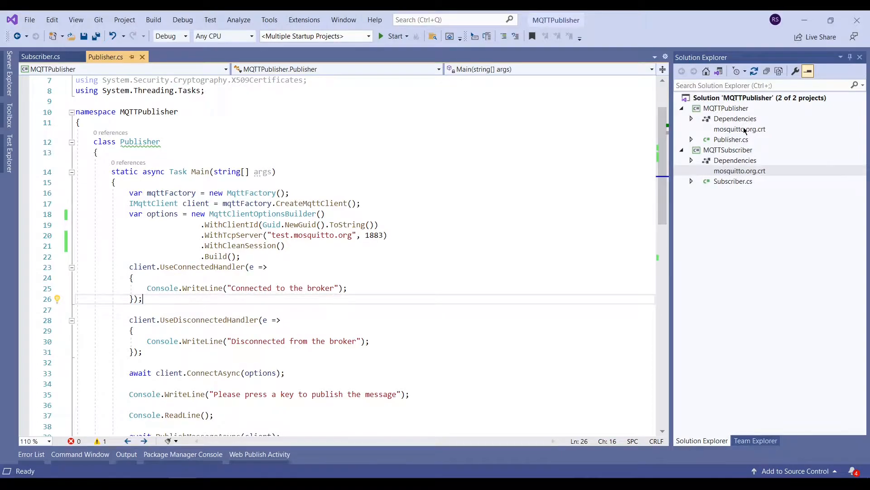
Step: Show the Properties of mosquitto.org.crt under MQTTPublisher in Solution Explorer
{"action": "right_click", "coordinate": [739, 128]}
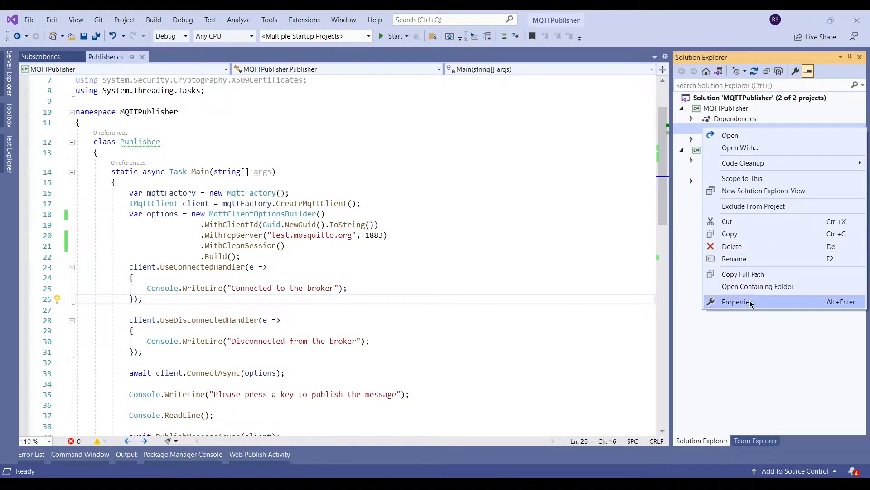
{"action": "left_click", "coordinate": [736, 302]}
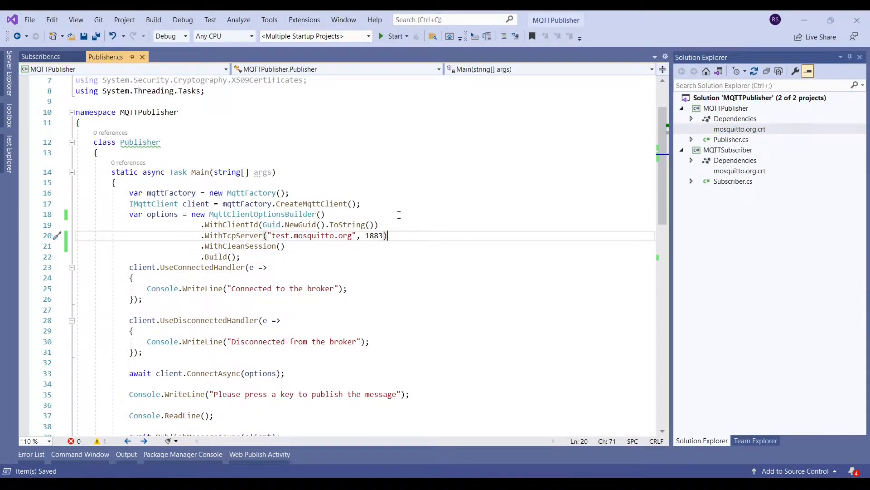
Step: Declare a tlsOptions MqttClientOptionsBuilderTlsParameters object with UseTls = true in Publisher.cs
{"action": "key", "text": "Enter"}
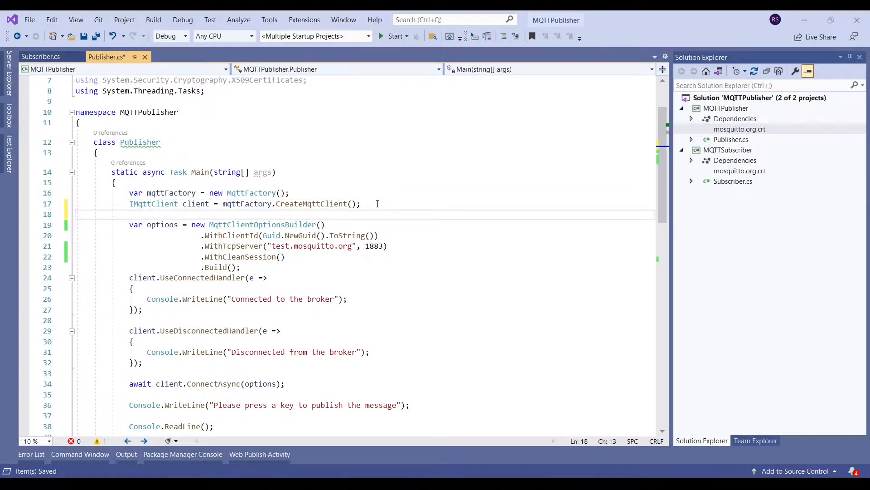
{"action": "type", "text": "var tlsOptions = new MqttClientOptionsBuilderTlsParameters"}
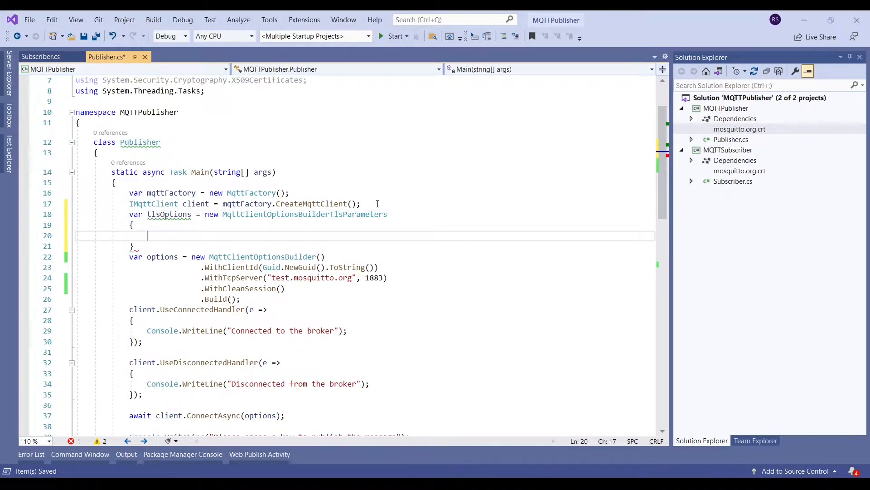
{"action": "type", "text": ";"}
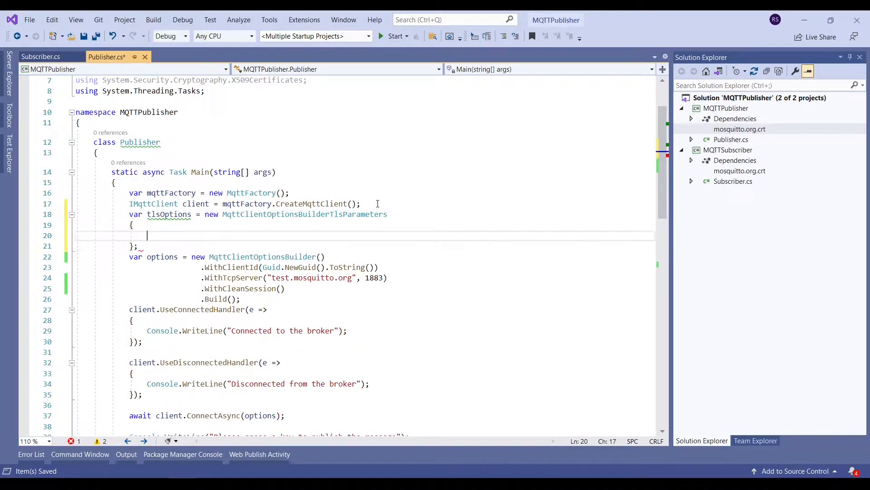
{"action": "type", "text": "UseTls = true,"}
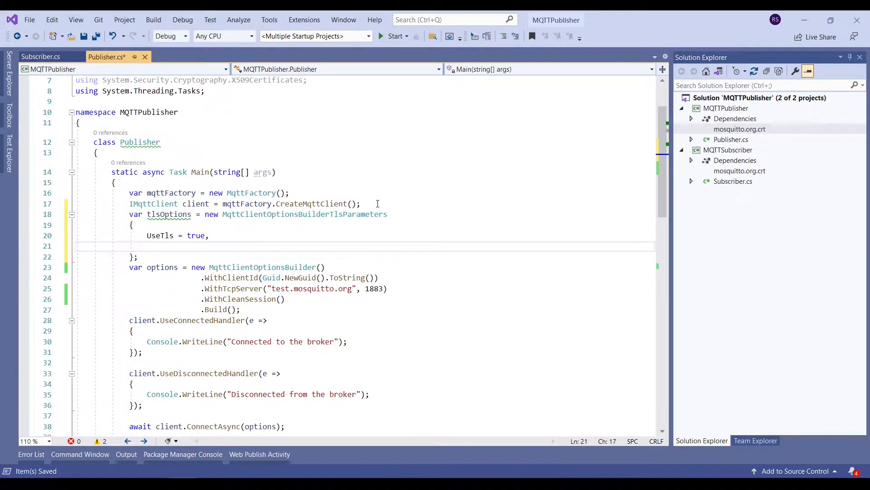
Step: Set Certificates to a List<X509Certificate> loading new X509Certificate("mosquitto.org.crt")
{"action": "type", "text": "Certificates ="}
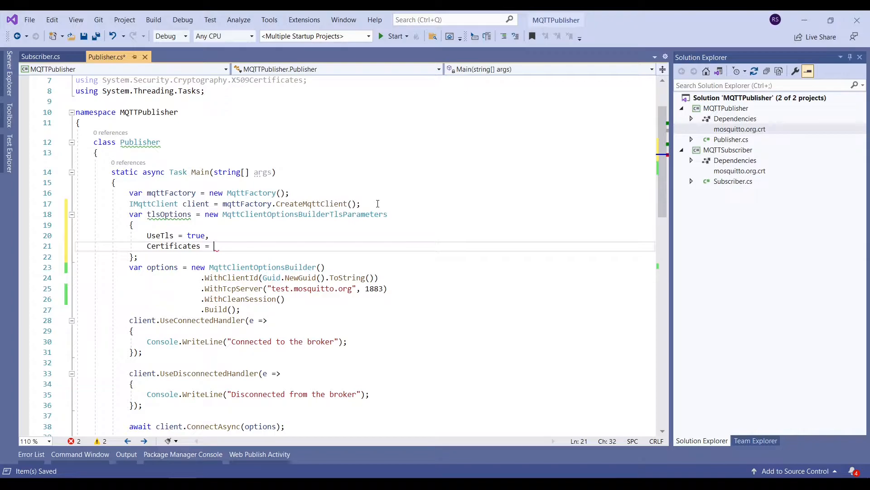
{"action": "type", "text": "new L"}
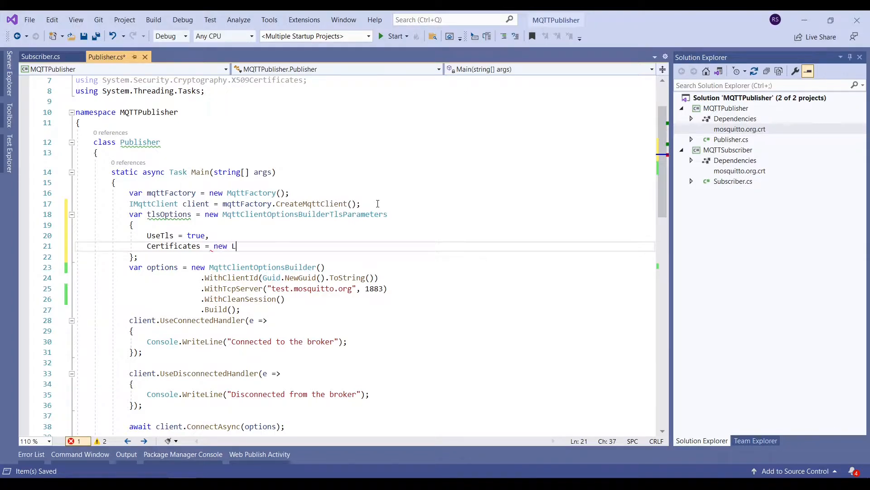
{"action": "type", "text": "ist<>"}
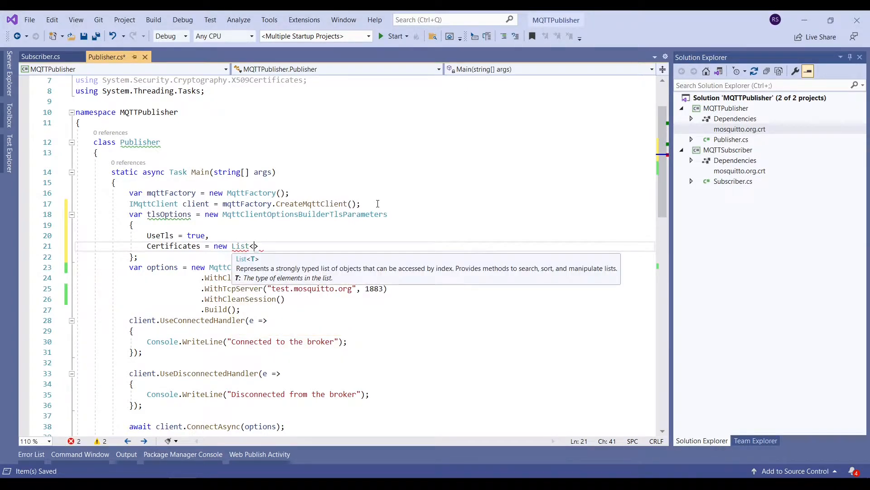
{"action": "type", "text": "X5"}
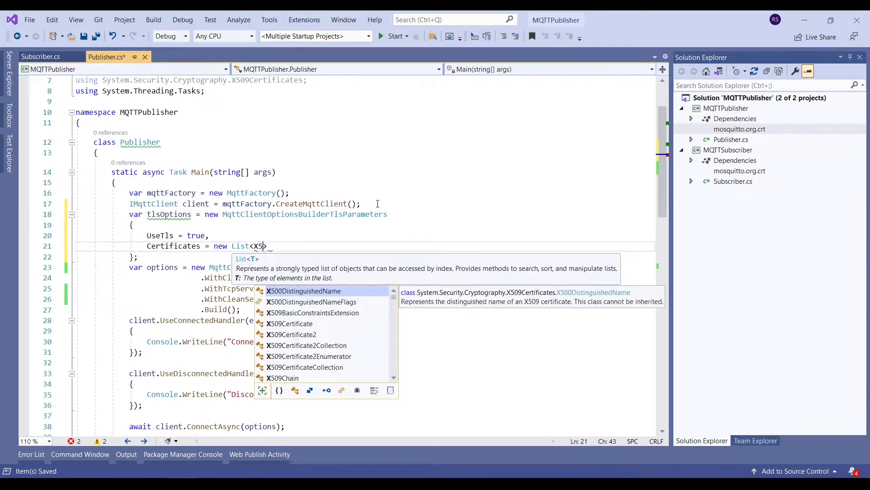
{"action": "type", "text": "09Certificate"}
{"action": "type", "text": "new"}
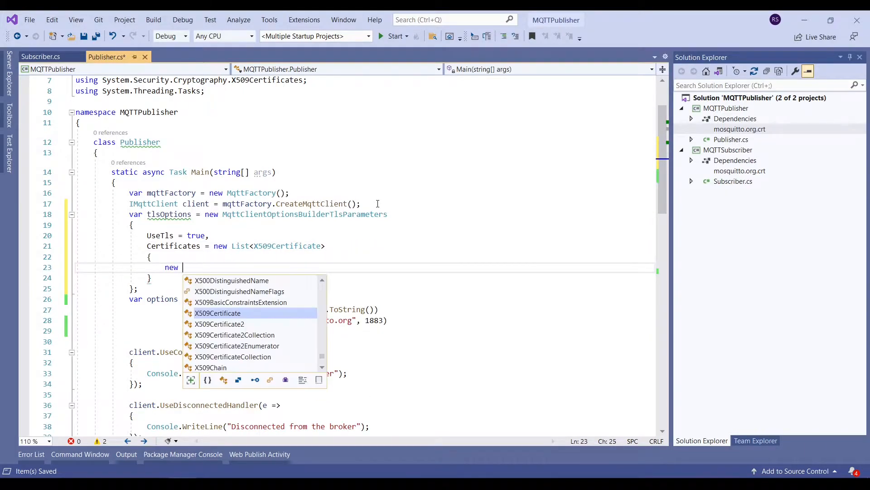
{"action": "type", "text": "X"}
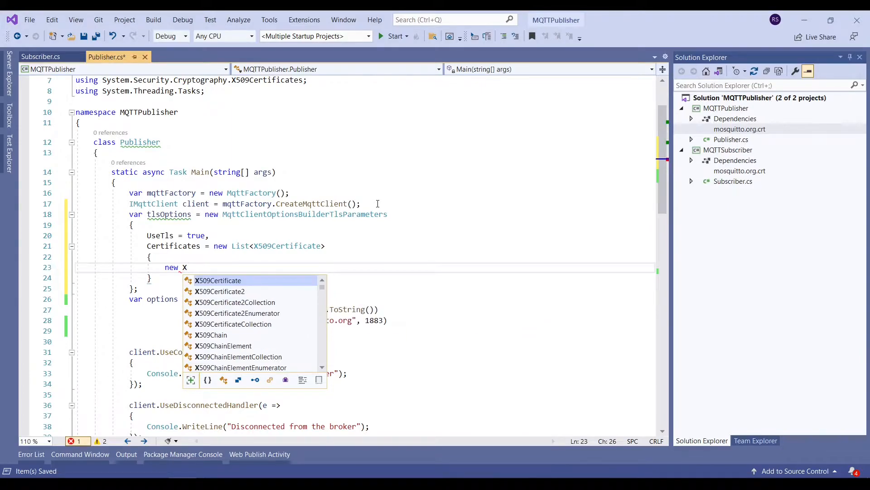
{"action": "type", "text": "509Certificate"}
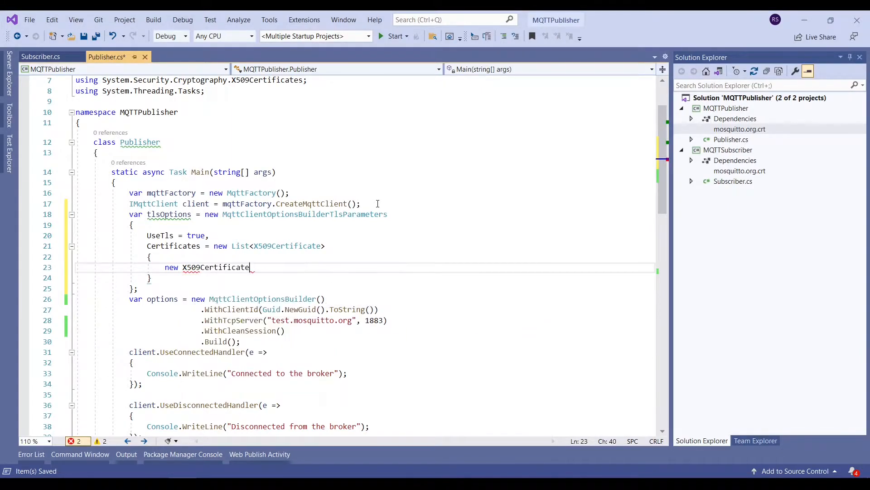
{"action": "type", "text": "(\"\")"}
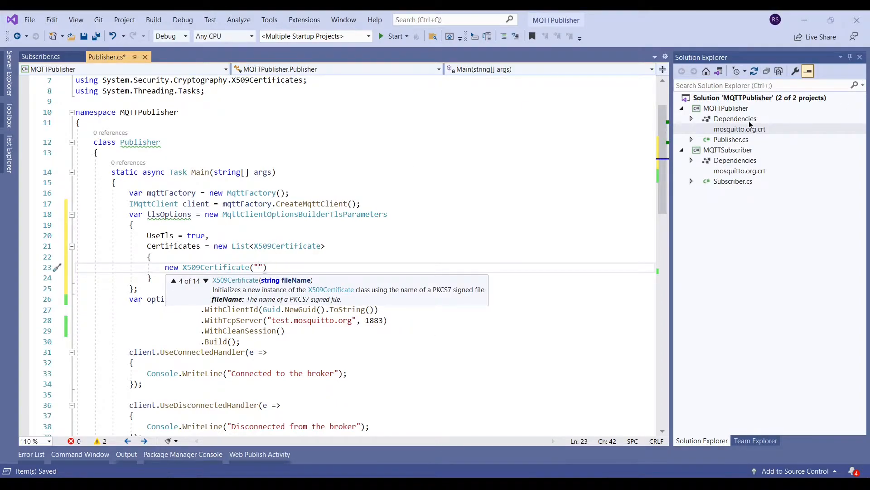
{"action": "type", "text": "mosqu"}
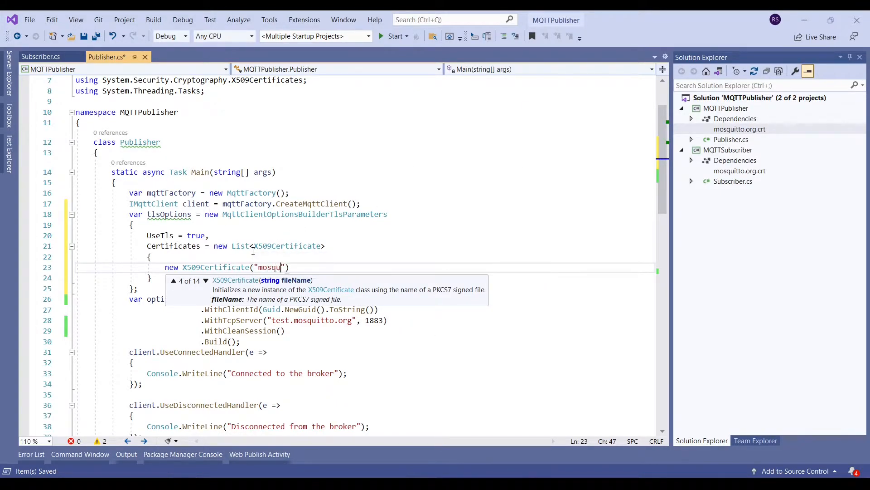
{"action": "type", "text": "itto.org."}
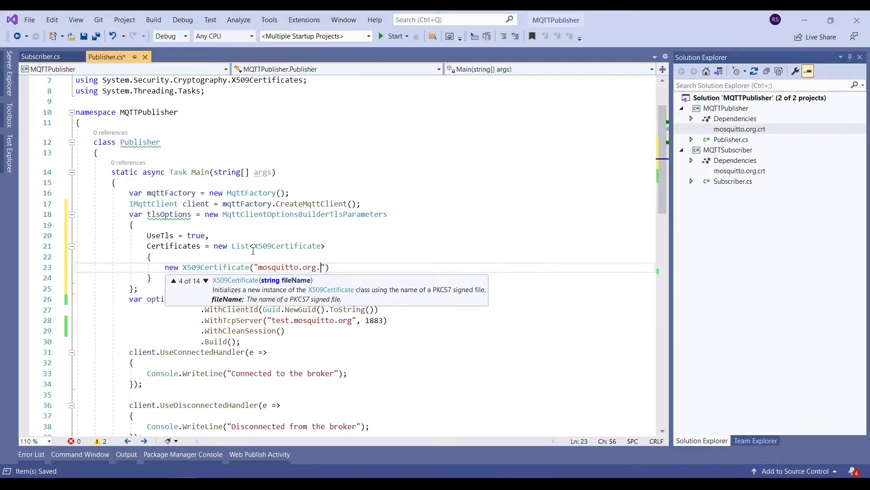
{"action": "type", "text": "crt"}
{"action": "left_click", "coordinate": [364, 278]}
{"action": "type", "text": ","}
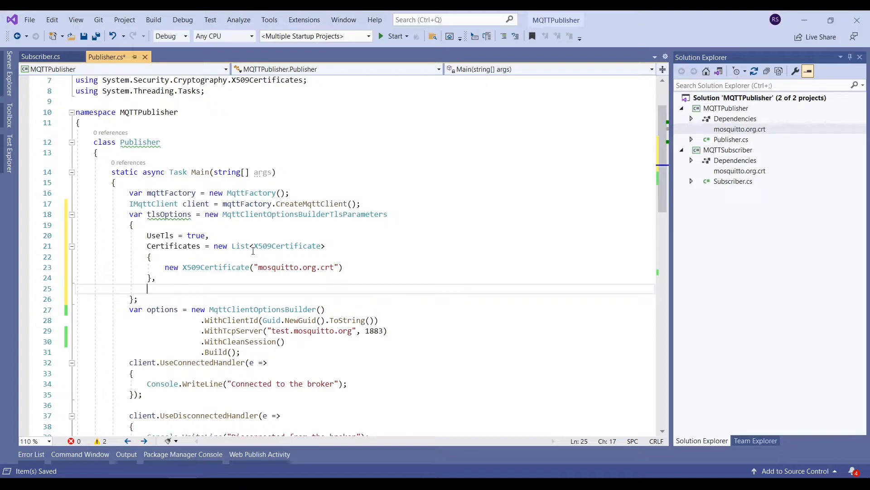
Step: Set AllowUntrustedCertificates, IgnoreCertificateChainErrors and IgnoreCertificateRevocationErrors to true in tlsOptions
{"action": "type", "text": "Aloow"}
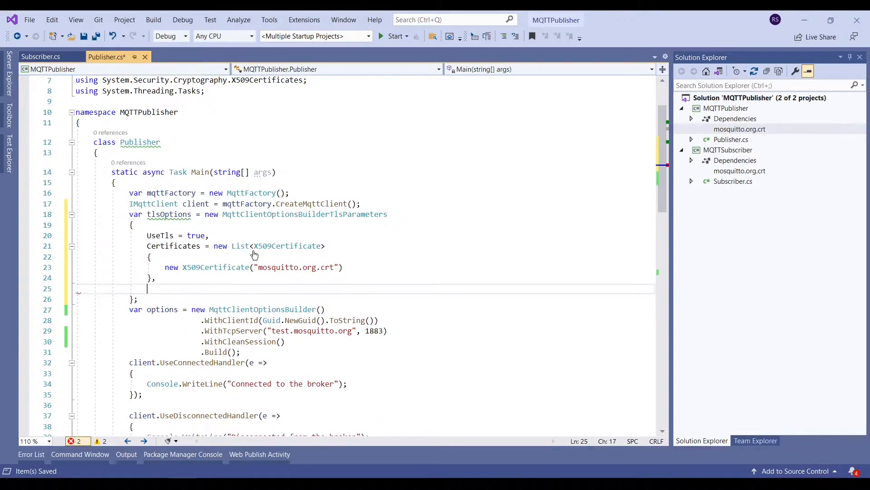
{"action": "type", "text": "AllowUntrustedCertificates = true,"}
{"action": "type", "text": "Ign"}
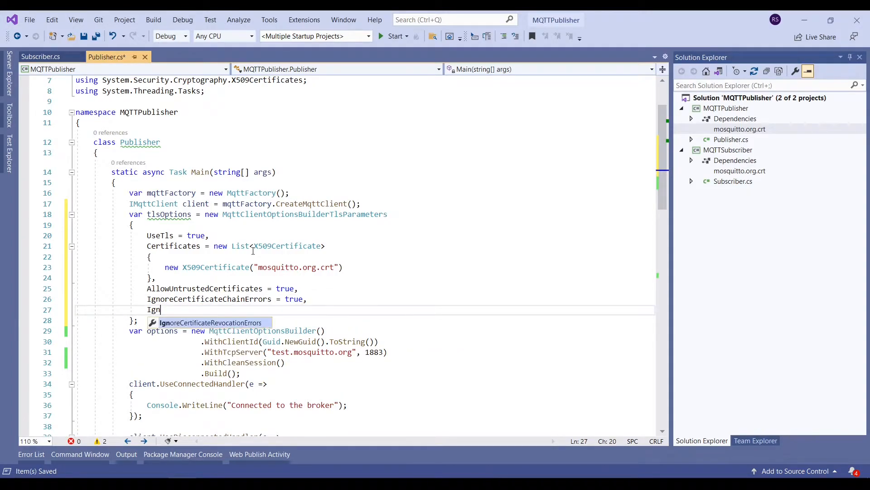
{"action": "type", "text": "oreCertificateRevocationErrors = tru"}
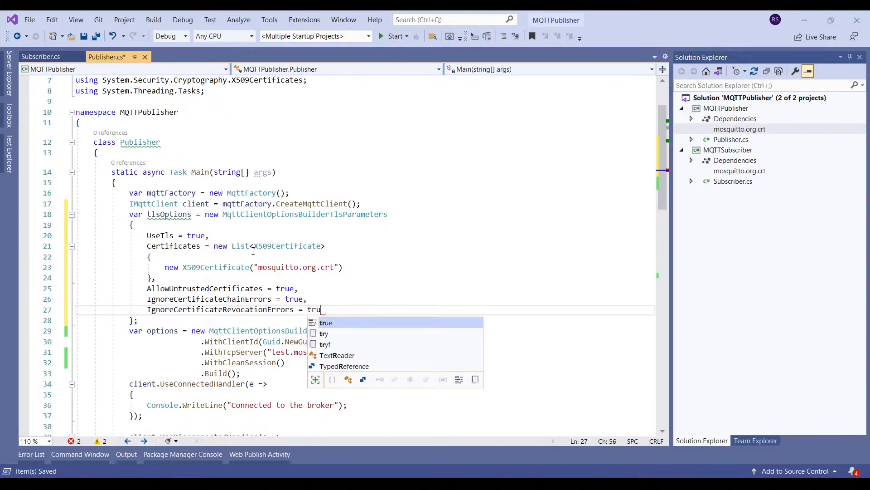
{"action": "type", "text": "e"}
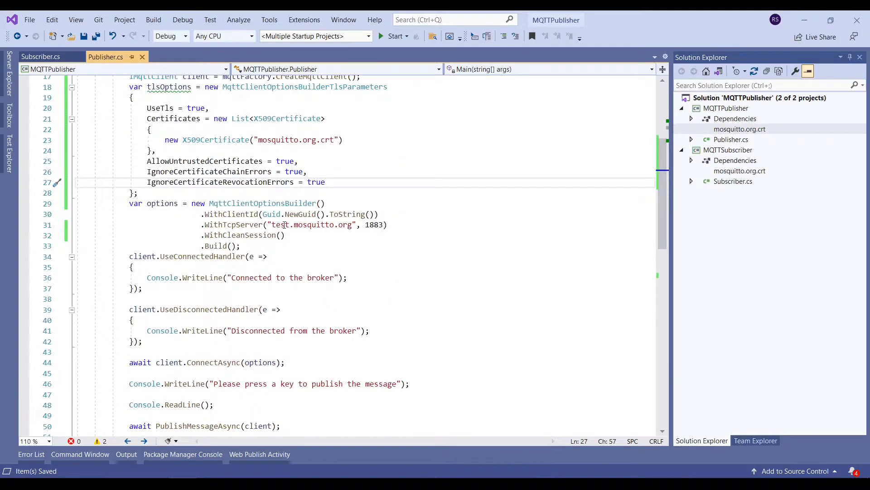
Step: Chain .WithTls(tlsOptions) into the Publisher's client options builder
{"action": "key", "text": "Enter"}
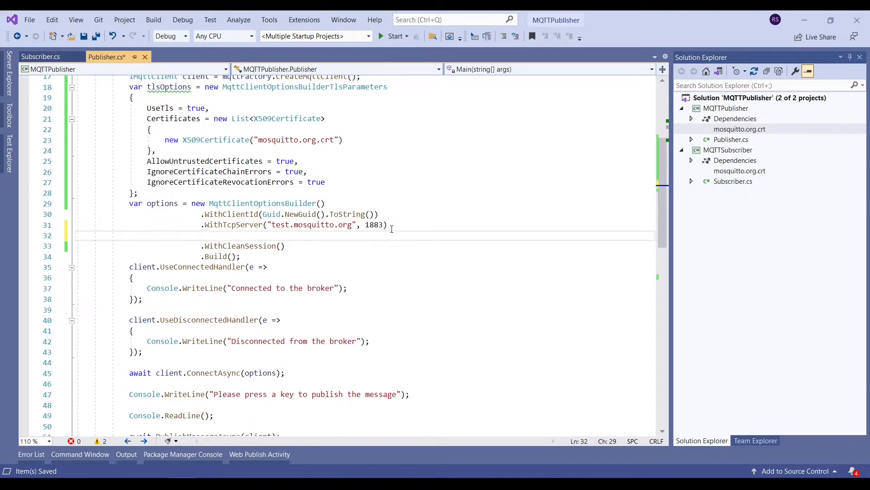
{"action": "type", "text": ".With"}
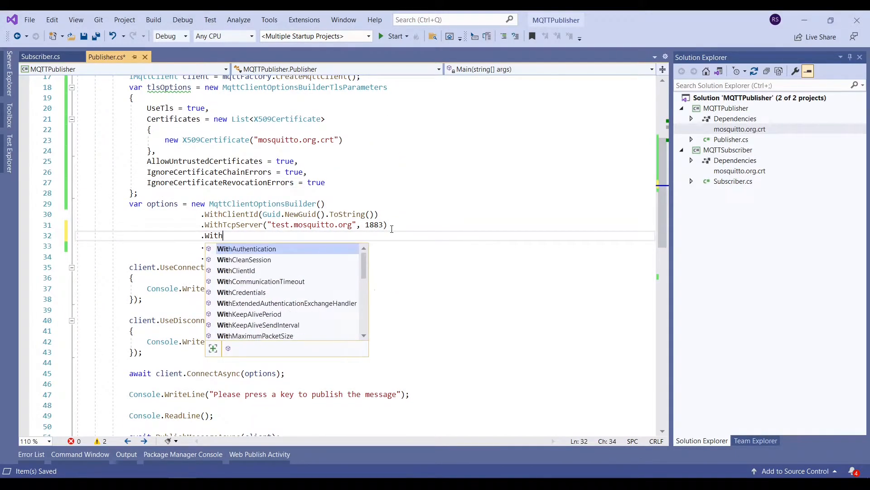
{"action": "type", "text": "Tls("}
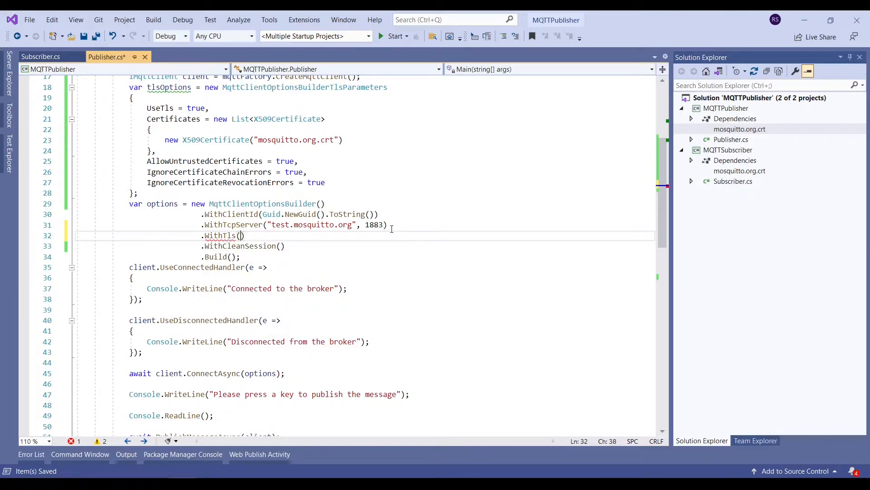
{"action": "type", "text": "tlsOp"}
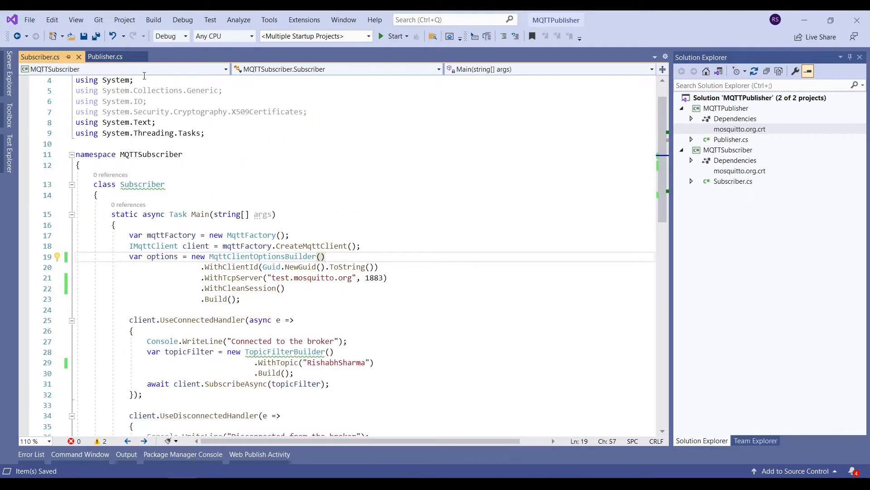
Step: Copy the tlsOptions block from Publisher.cs into Subscriber.cs and change the port to 8883
{"action": "left_click", "coordinate": [105, 56]}
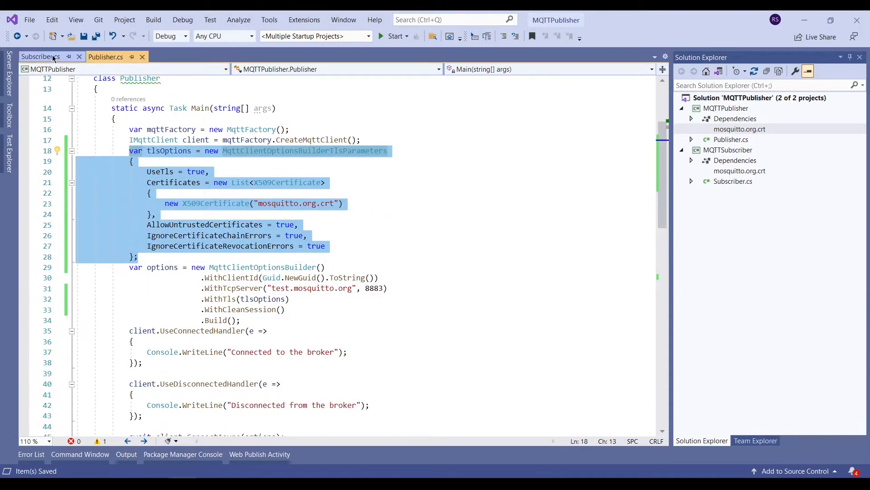
{"action": "left_click", "coordinate": [40, 56]}
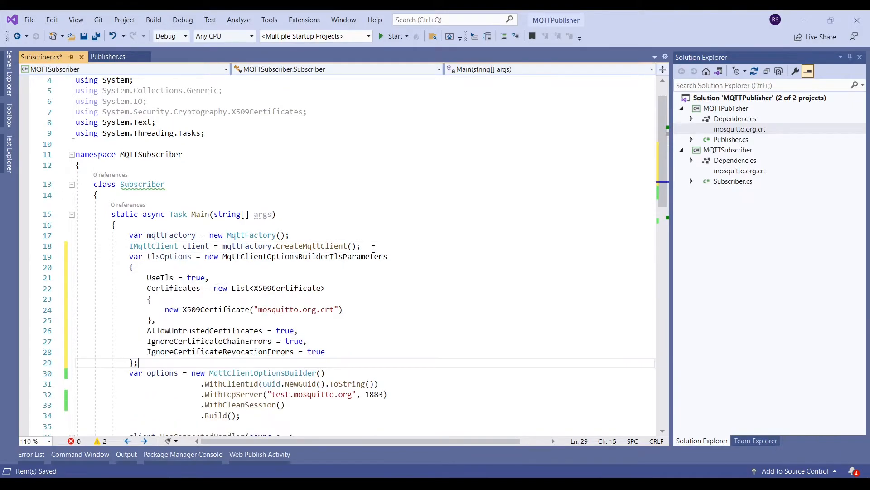
{"action": "scroll", "scroll_direction": "down", "scroll_amount": 3}
{"action": "type", "text": "8"}
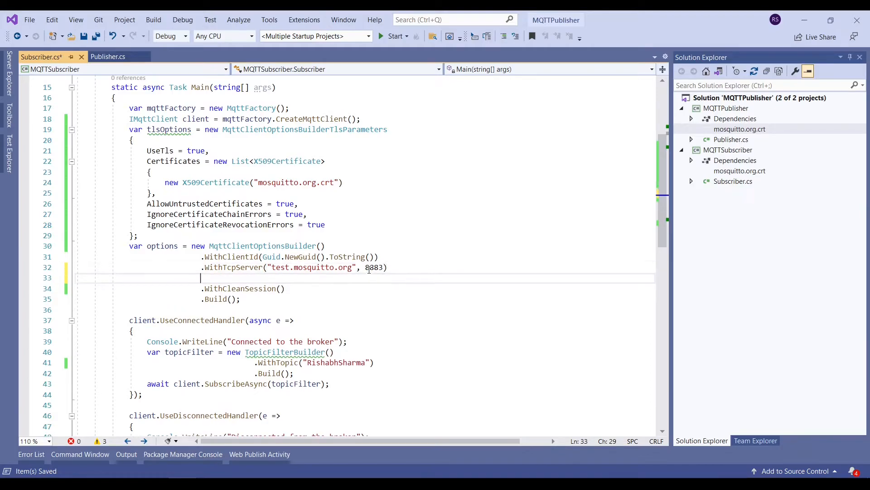
Step: Add .WithTls(tlsOptions) after .WithTcpServer("test.mosquitto.org", 8883) in Subscriber.cs
{"action": "type", "text": ".WithTls"}
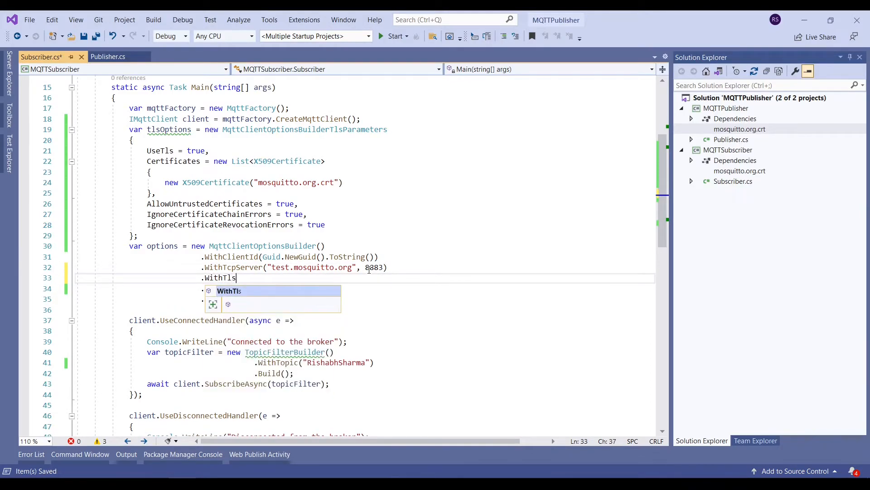
{"action": "type", "text": "(tlsOptions"}
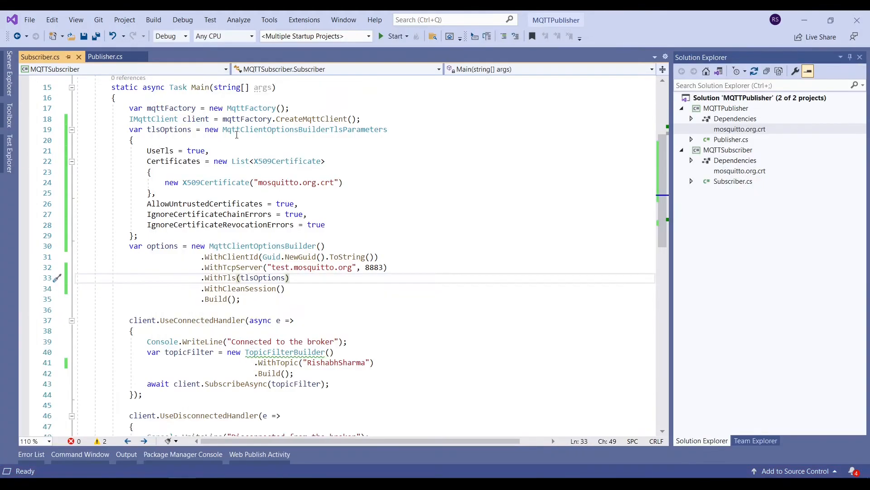
{"action": "mouse_move", "coordinate": [426, 209]}
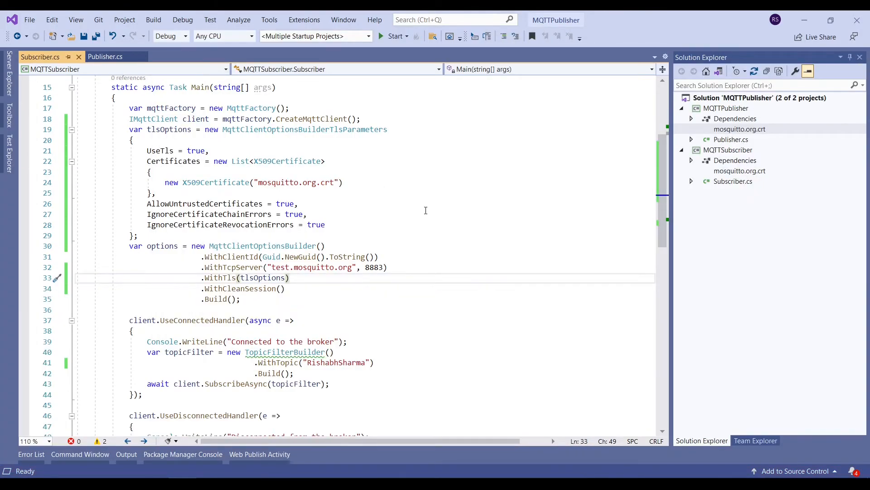
{"action": "mouse_move", "coordinate": [367, 267]}
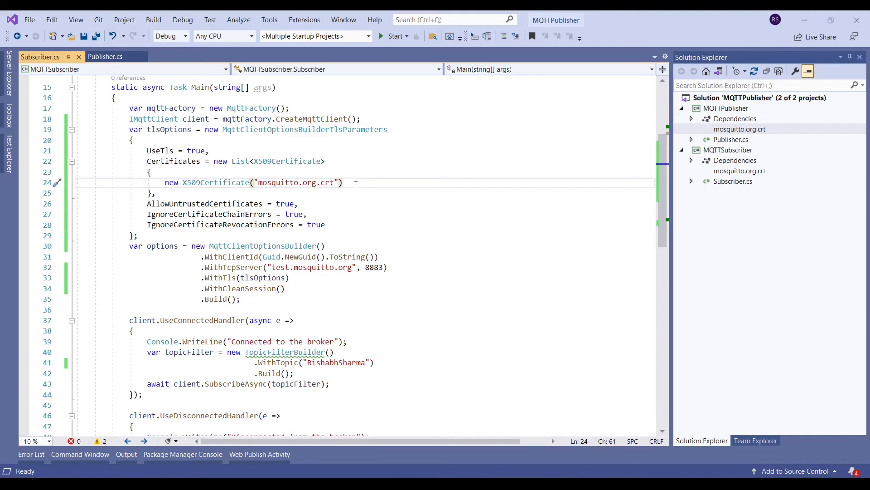
{"action": "left_click", "coordinate": [343, 183]}
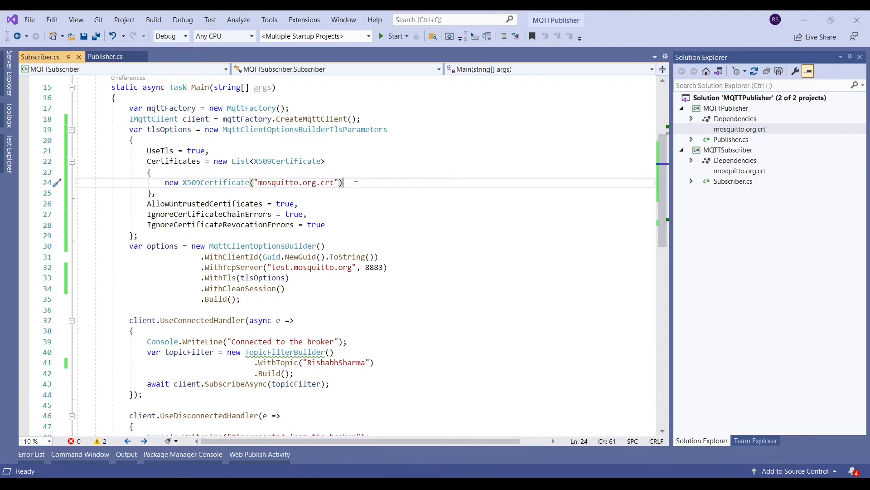